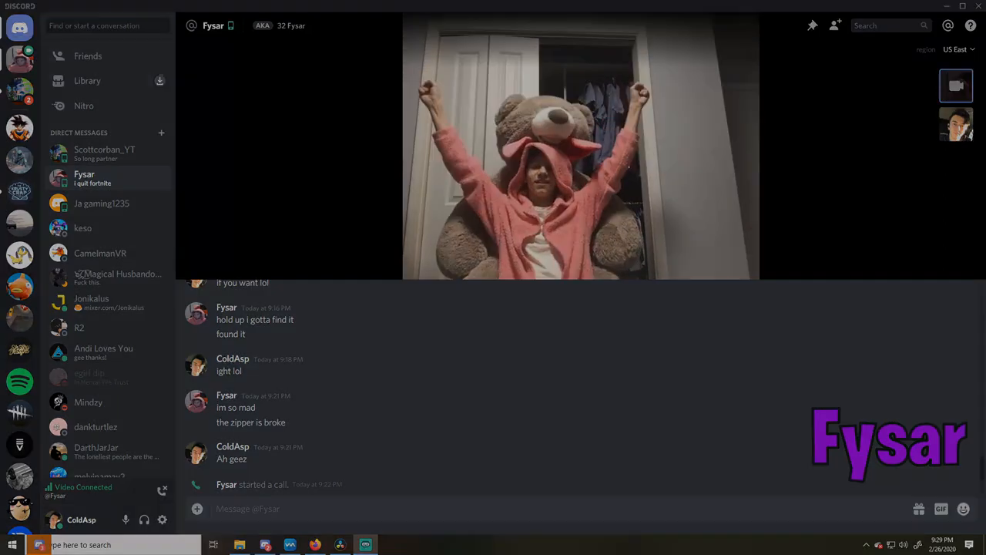
pyautogui.click(94, 153)
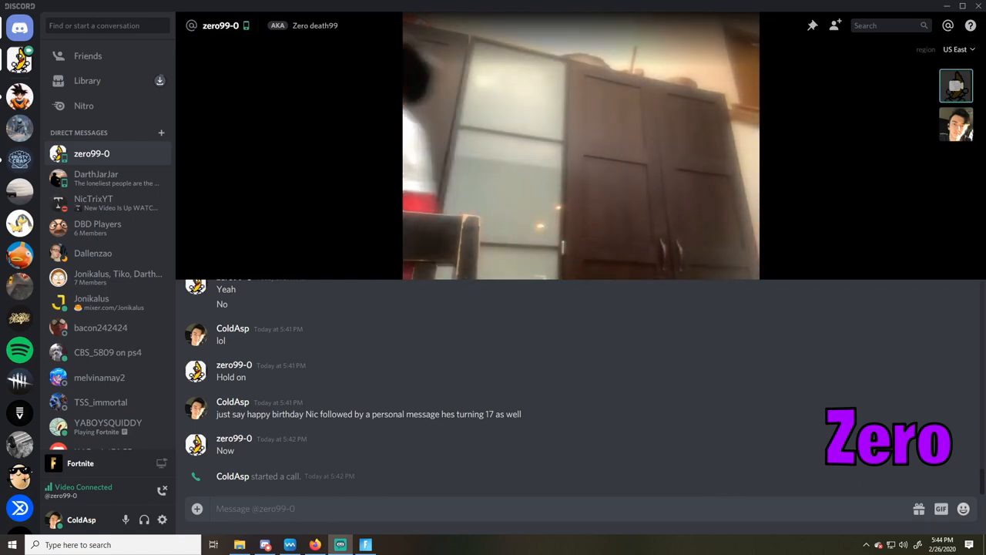
pyautogui.click(93, 155)
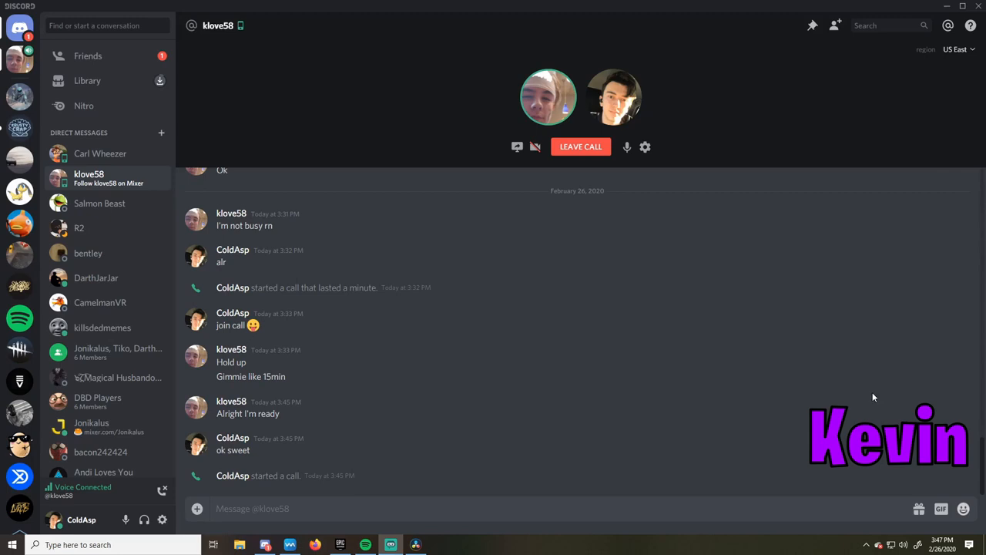
pyautogui.moveTo(823, 379)
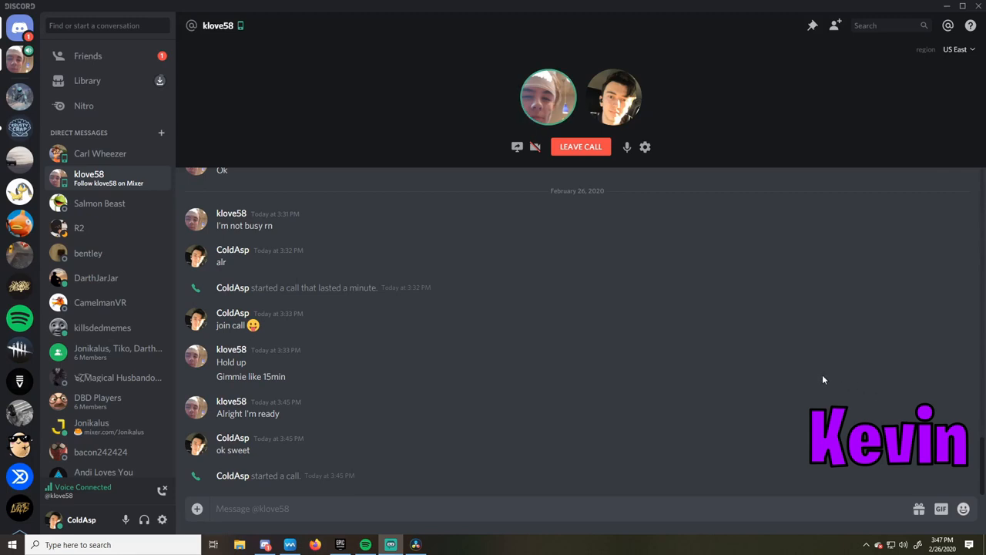
pyautogui.moveTo(832, 382)
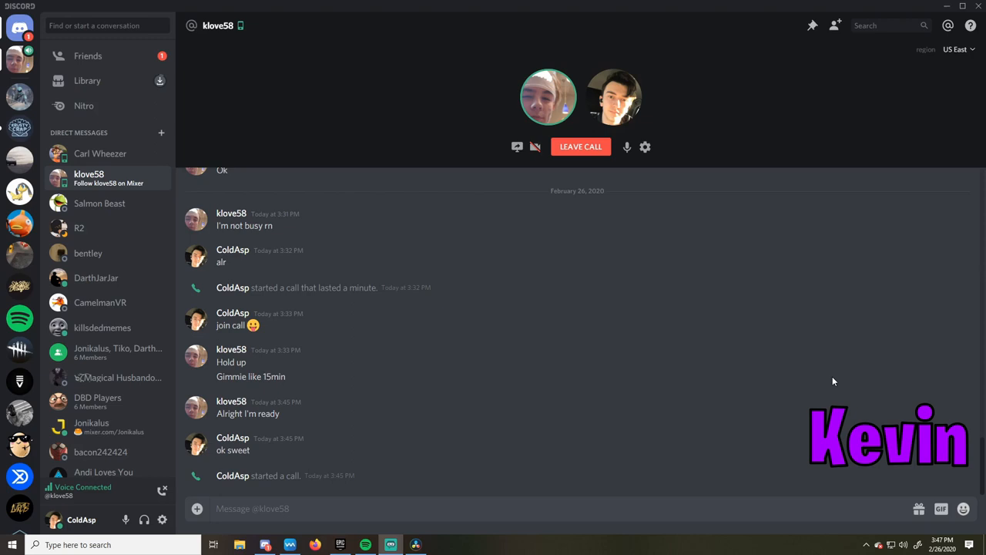